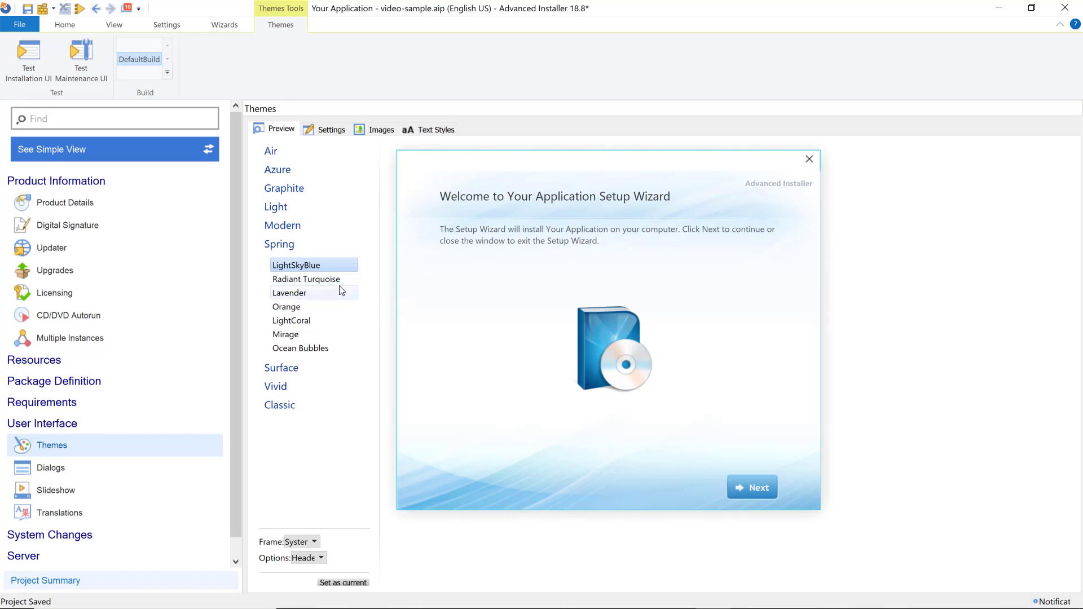
Step: Preview the Spring theme's Lavender variant, then switch it to Orange
click(289, 292)
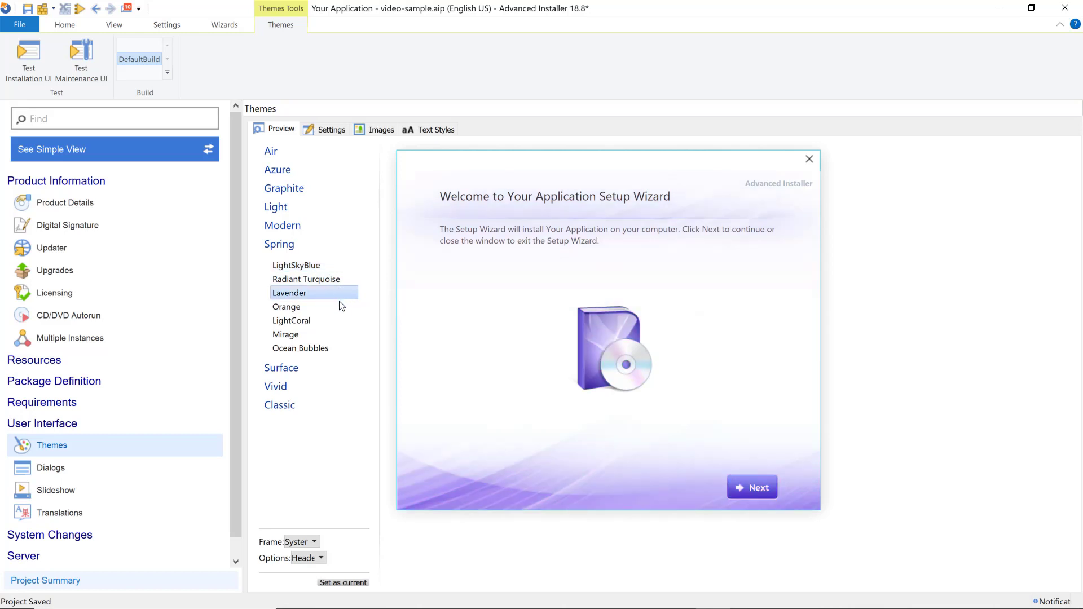
click(286, 307)
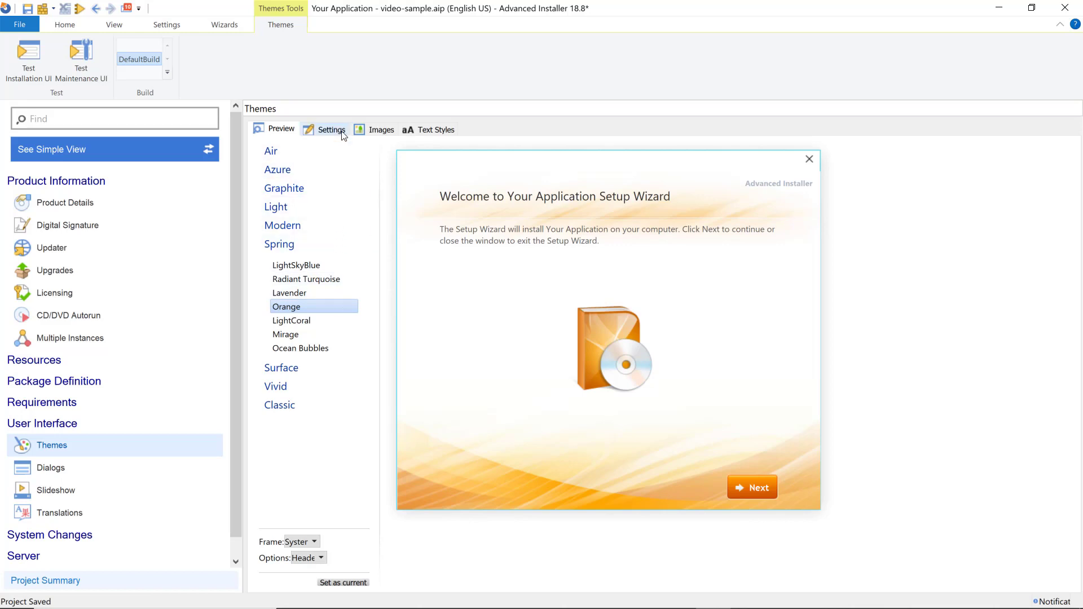
Step: Enable 'Use Win UI rendering' on the Themes Settings tab
click(331, 129)
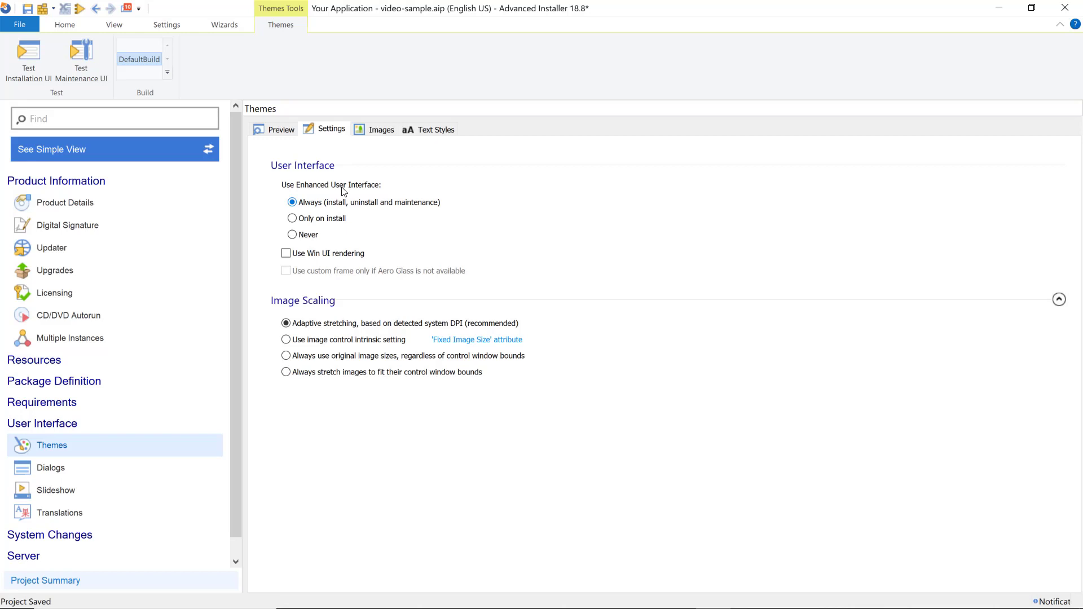
click(286, 253)
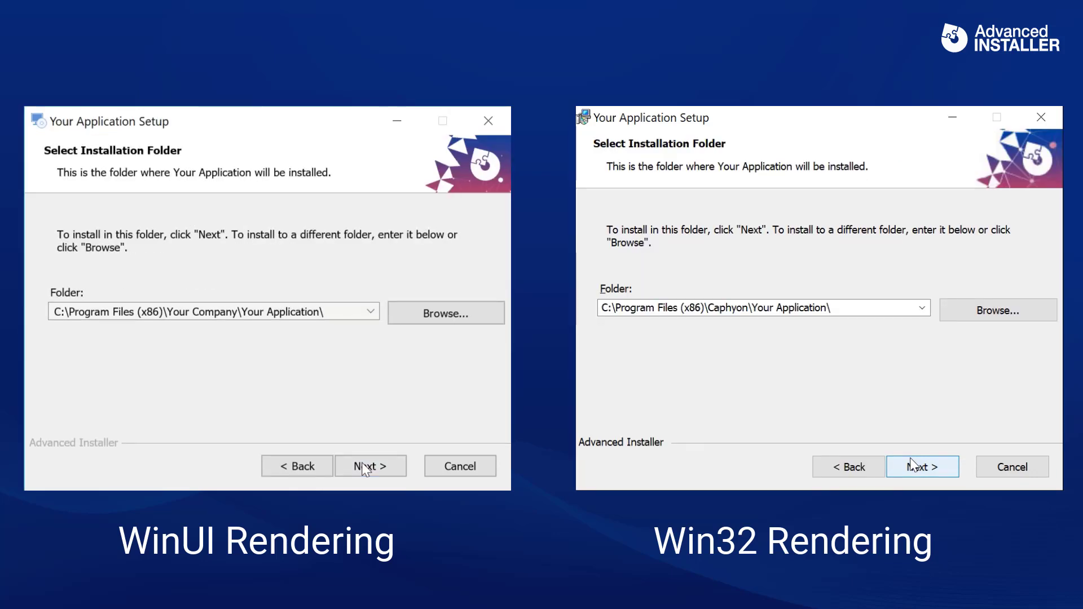
Step: Accept the license, keep older versions, install, and finish the setup wizard
click(370, 466)
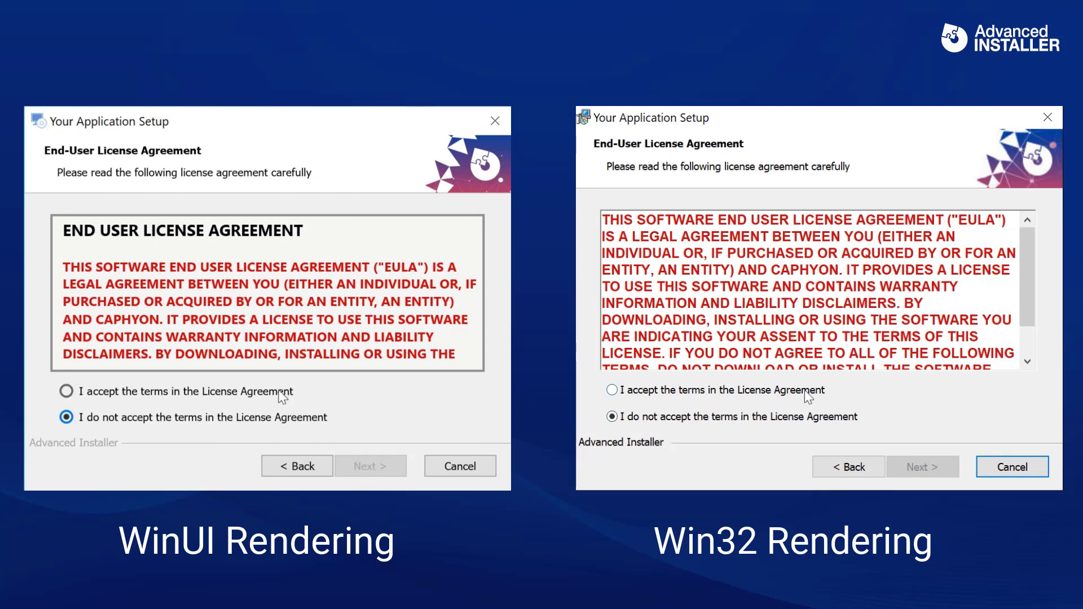
click(67, 390)
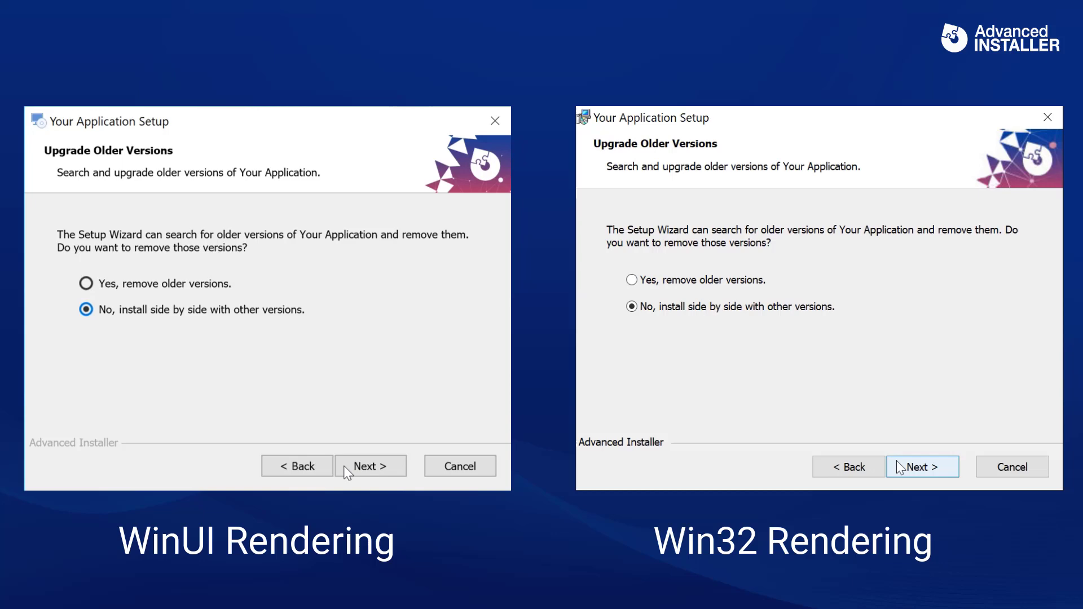
click(370, 465)
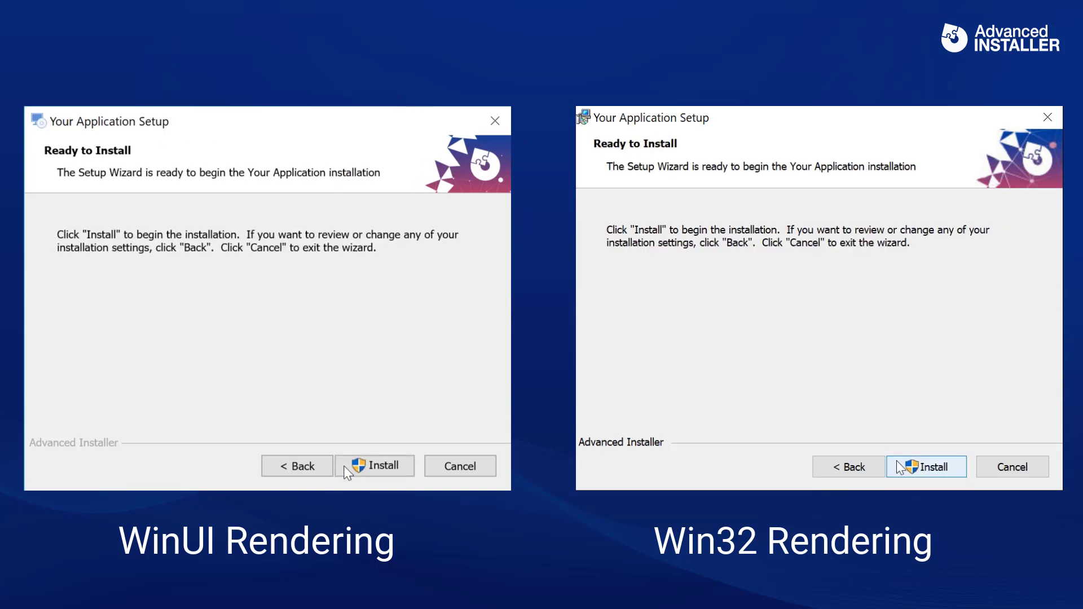
click(376, 465)
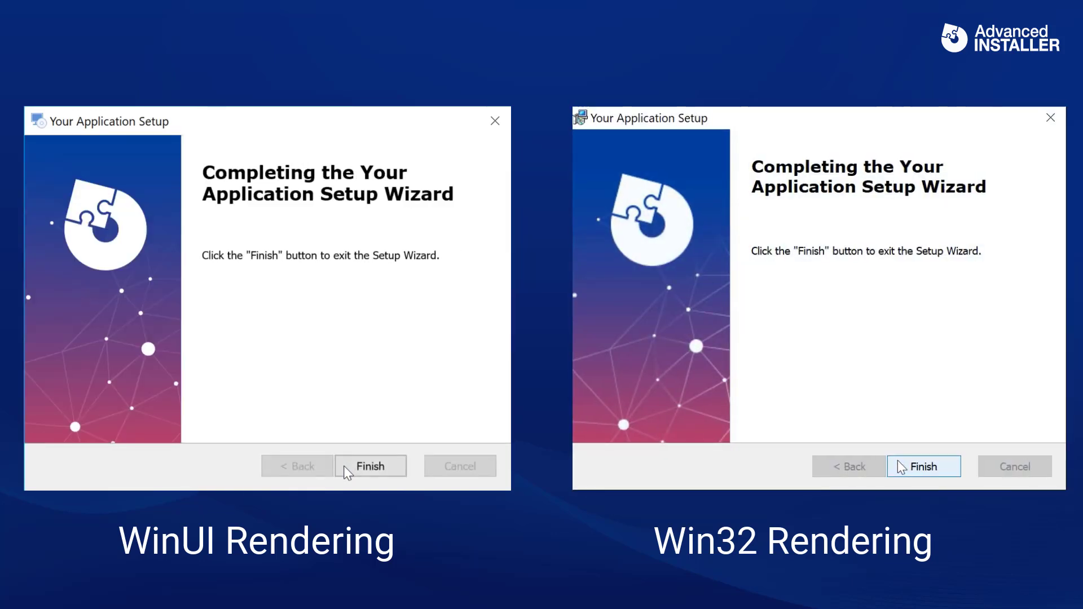
click(370, 465)
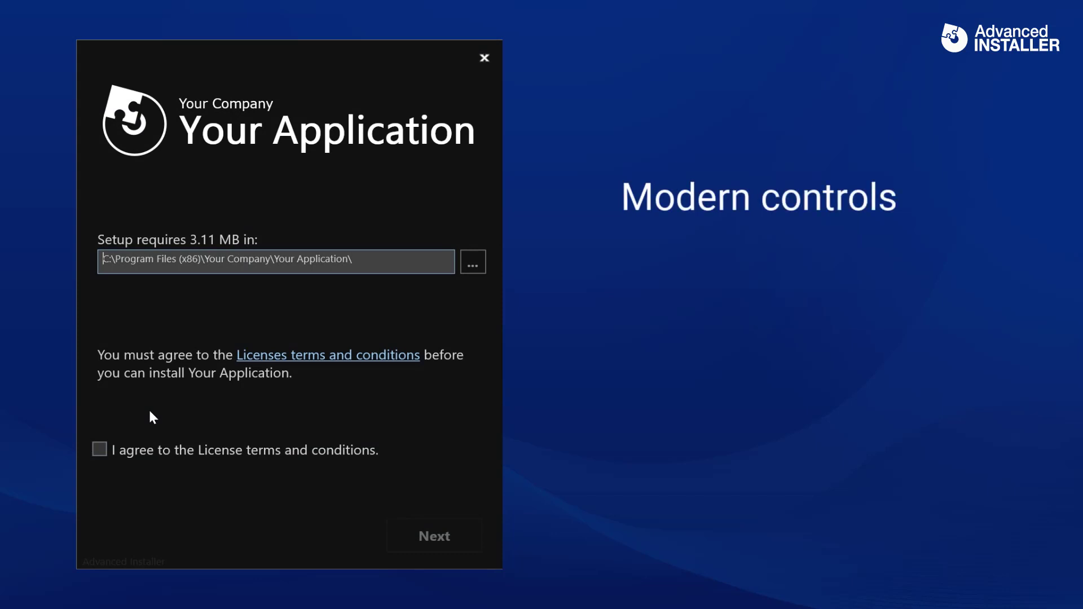
Step: Agree to the license terms and install Your Application with the Typical setup
click(100, 450)
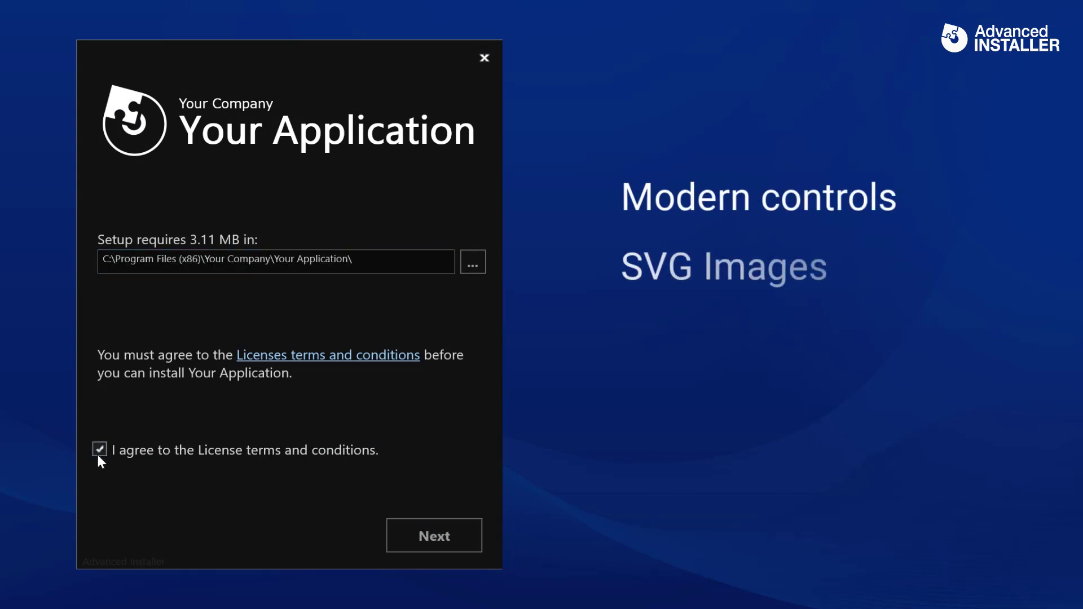
click(433, 535)
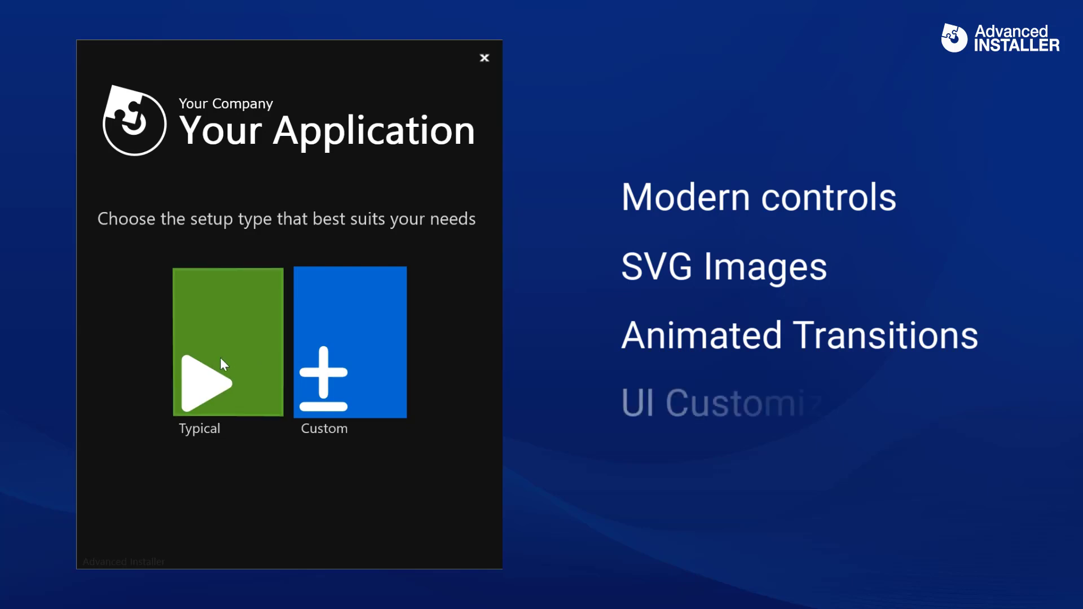
click(227, 344)
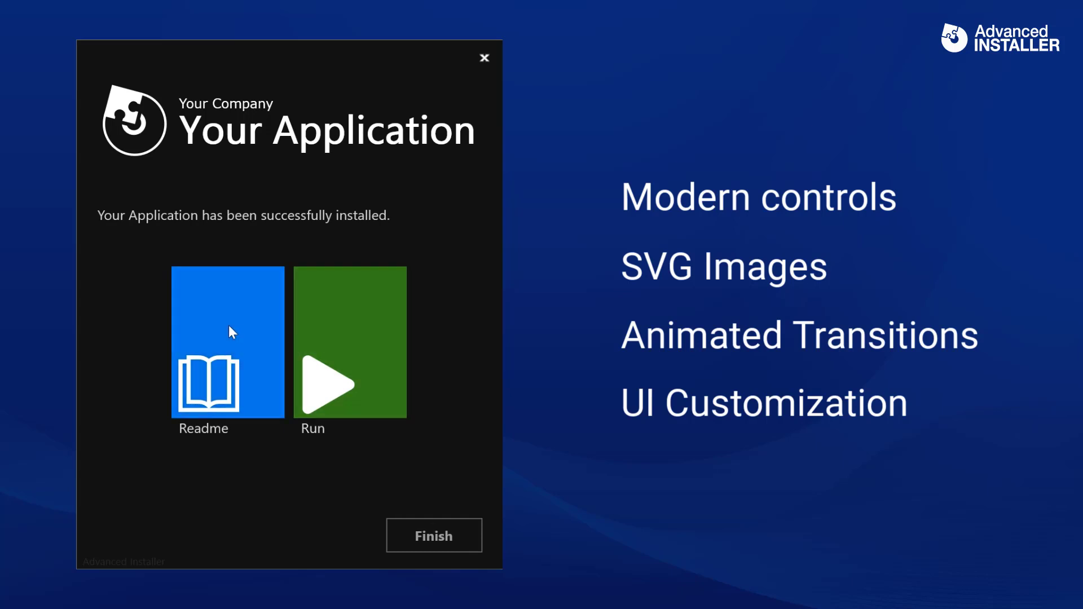
mouse_move(275, 424)
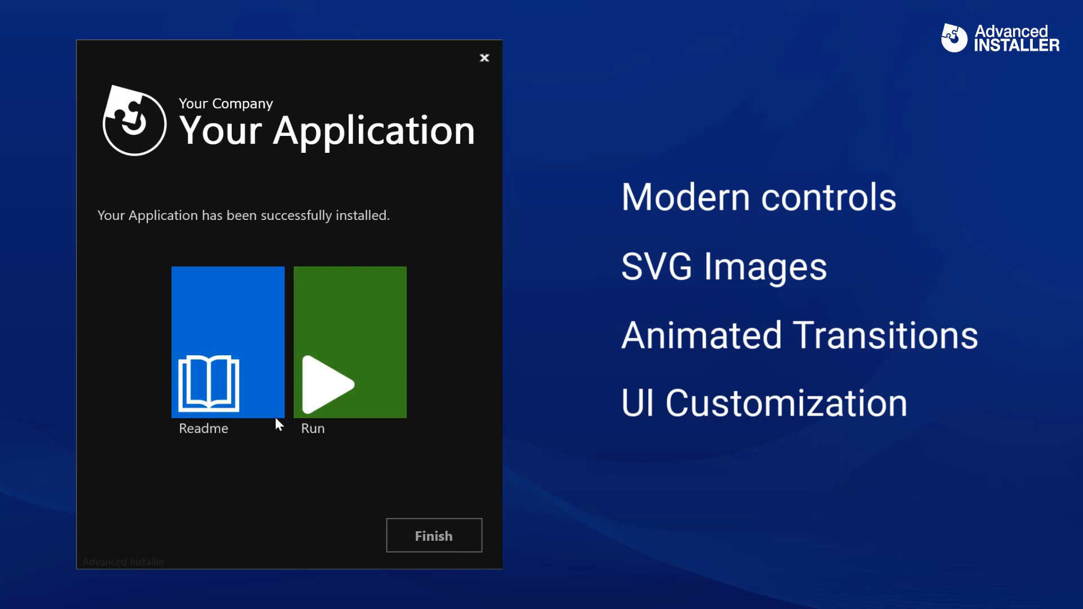